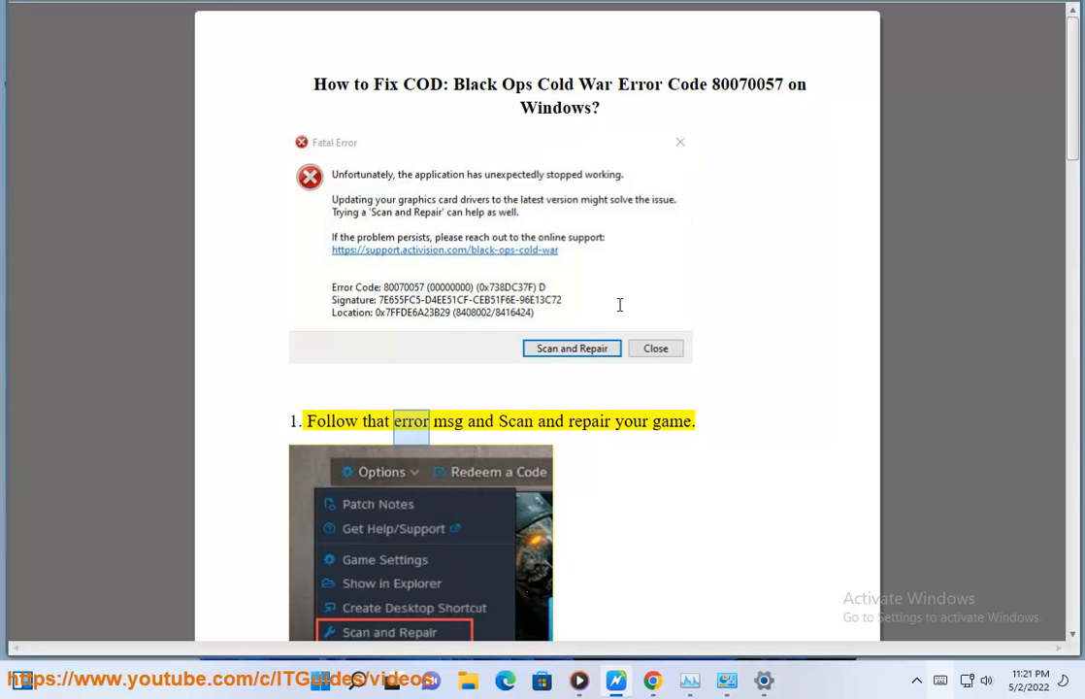
# Step: Replace the Google query with 'COD: Black Ops Cold War UPDATE' and review the results
pyautogui.scroll(-3)
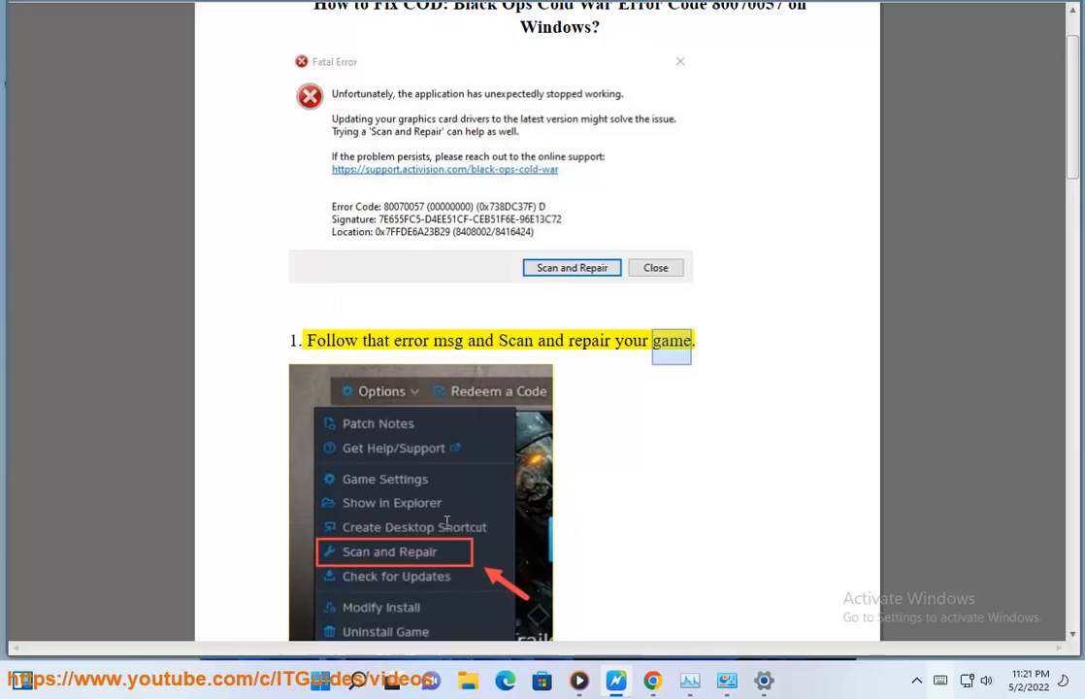
pyautogui.scroll(-3)
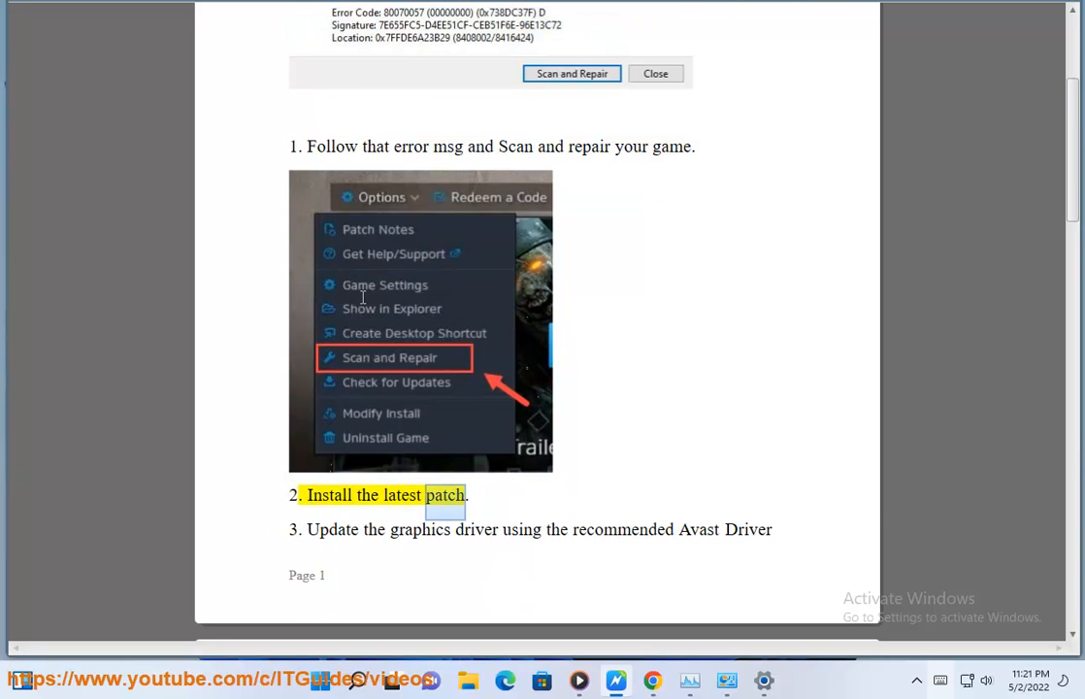
pyautogui.scroll(-3)
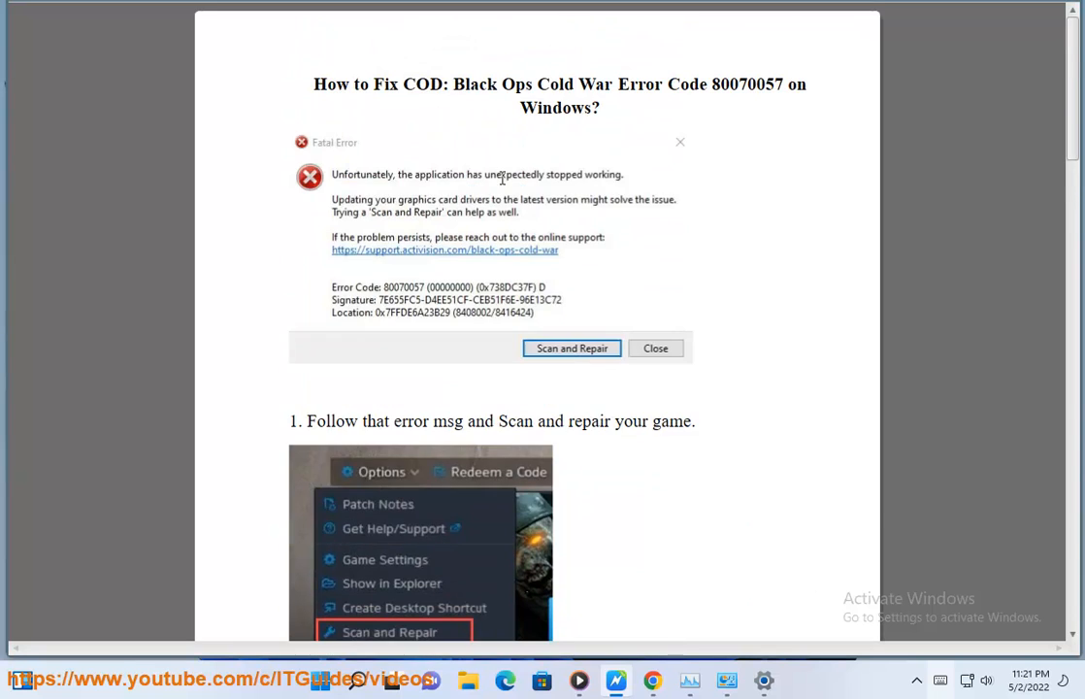
pyautogui.moveTo(427, 85); pyautogui.dragTo(617, 85)
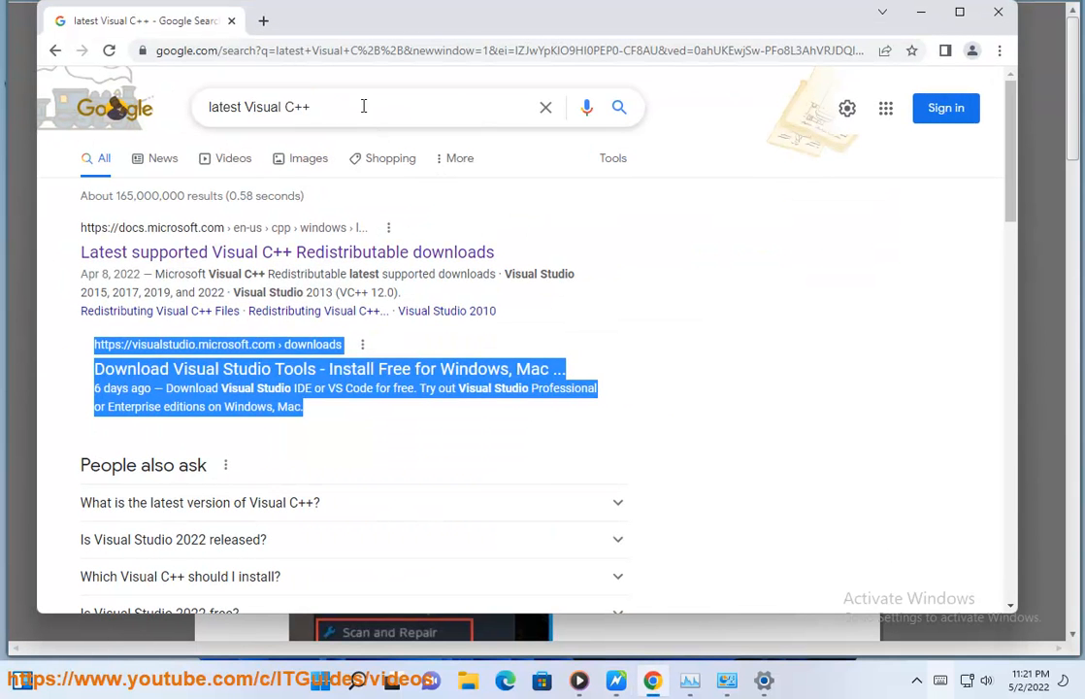
pyautogui.write('COD: Black Ops Cold War UPDATE')
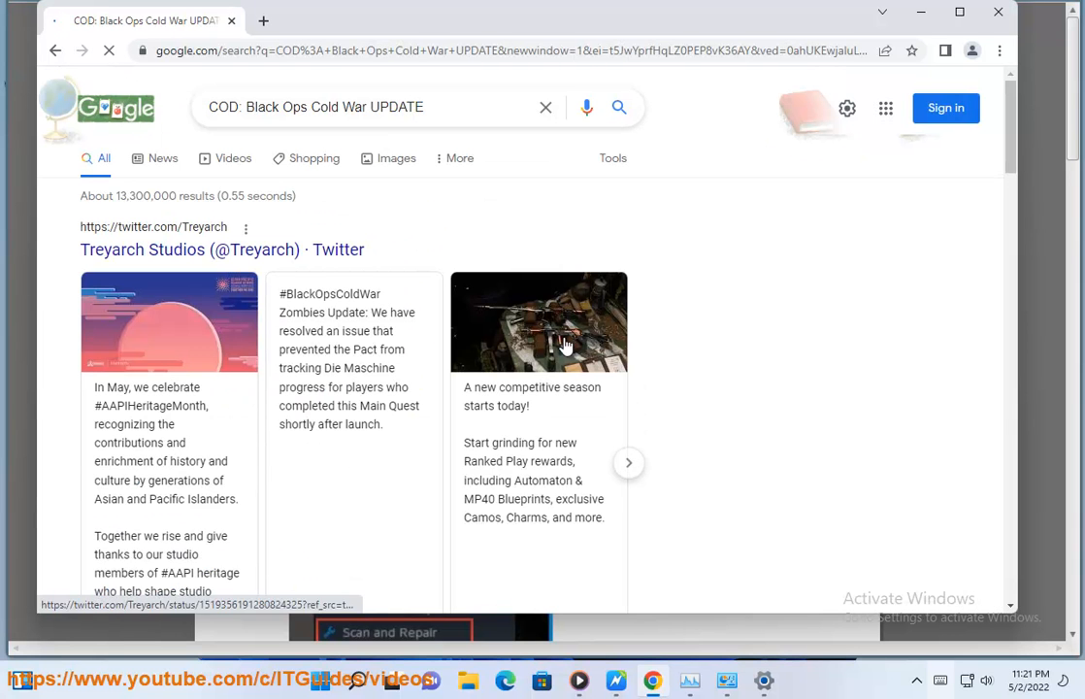
pyautogui.scroll(-3)
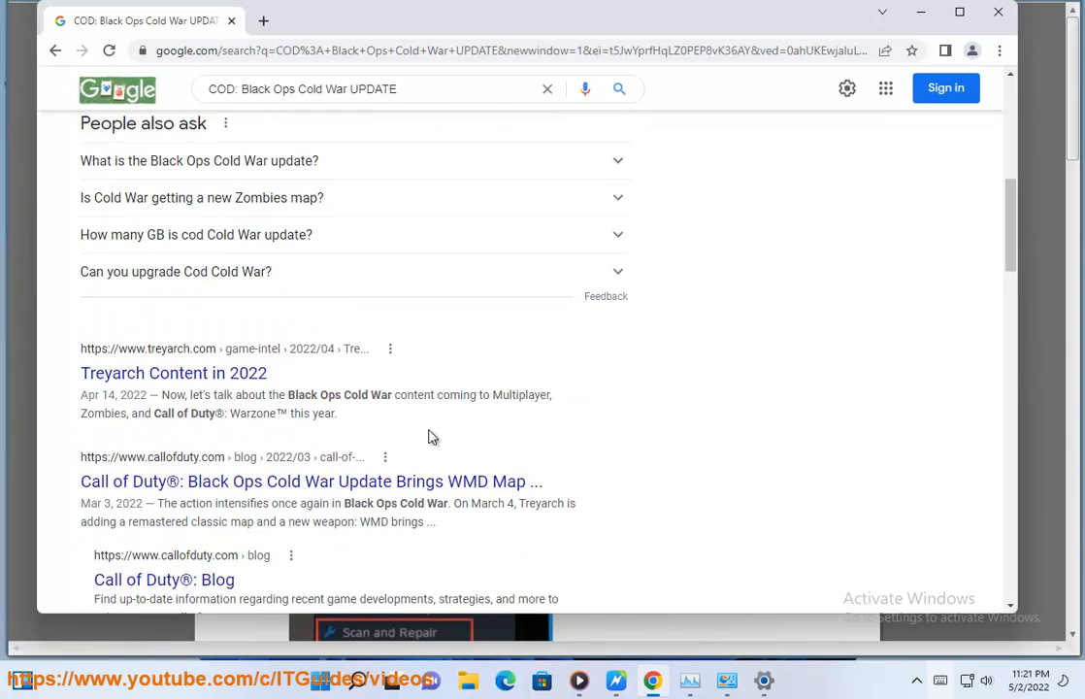
pyautogui.moveTo(332, 493)
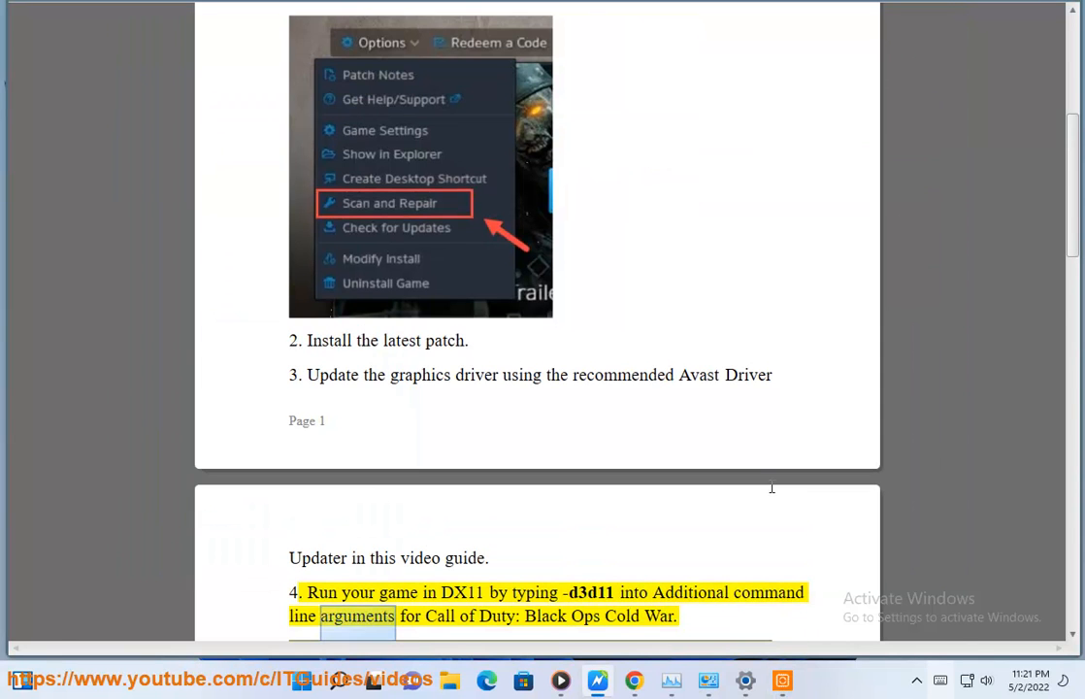
pyautogui.scroll(-3)
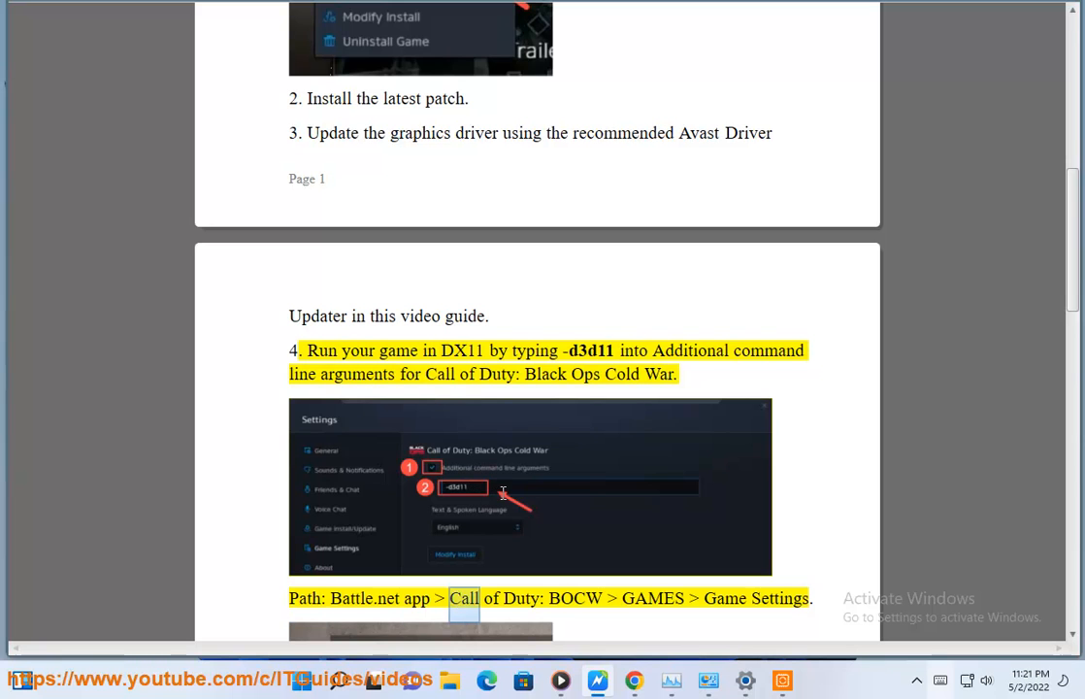
pyautogui.scroll(-3)
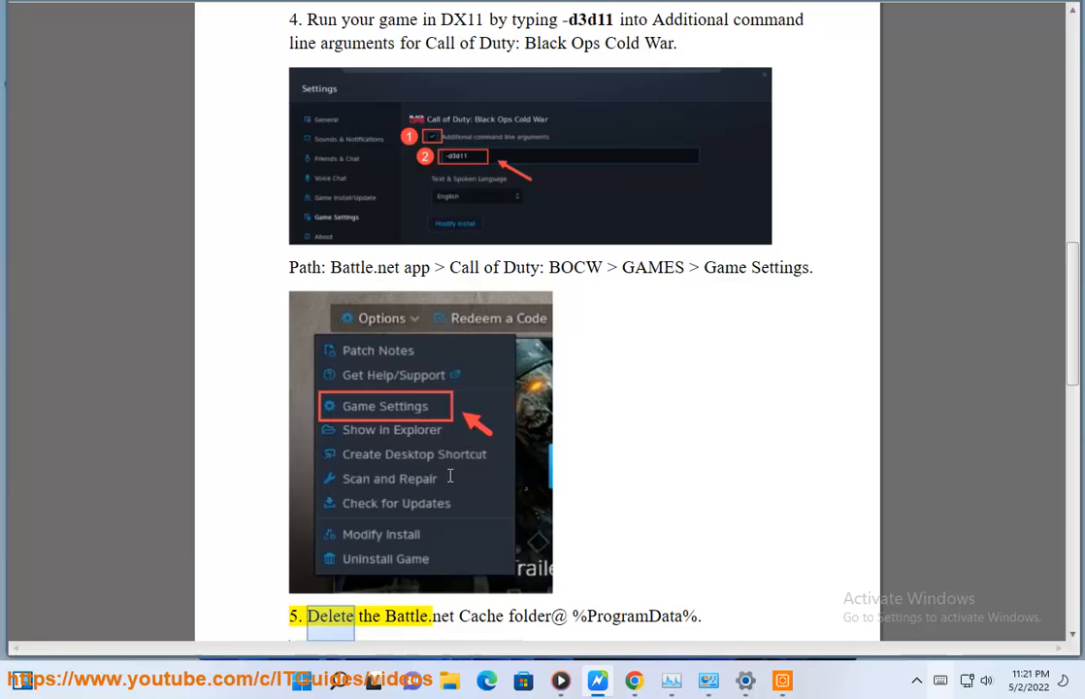
pyautogui.scroll(-3)
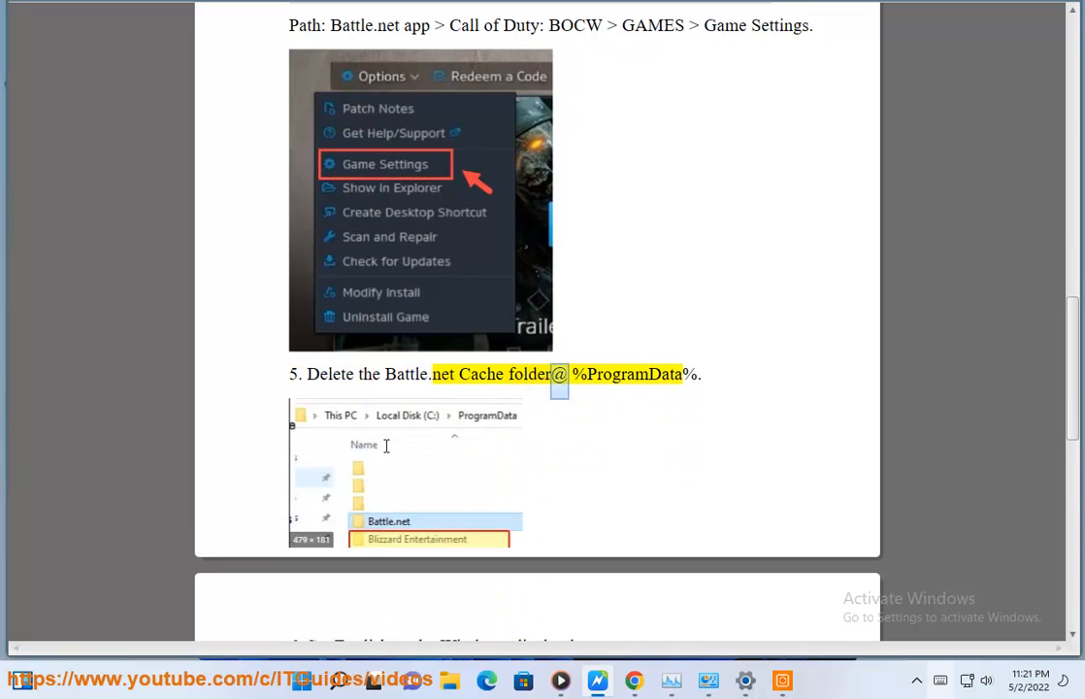
pyautogui.scroll(-3)
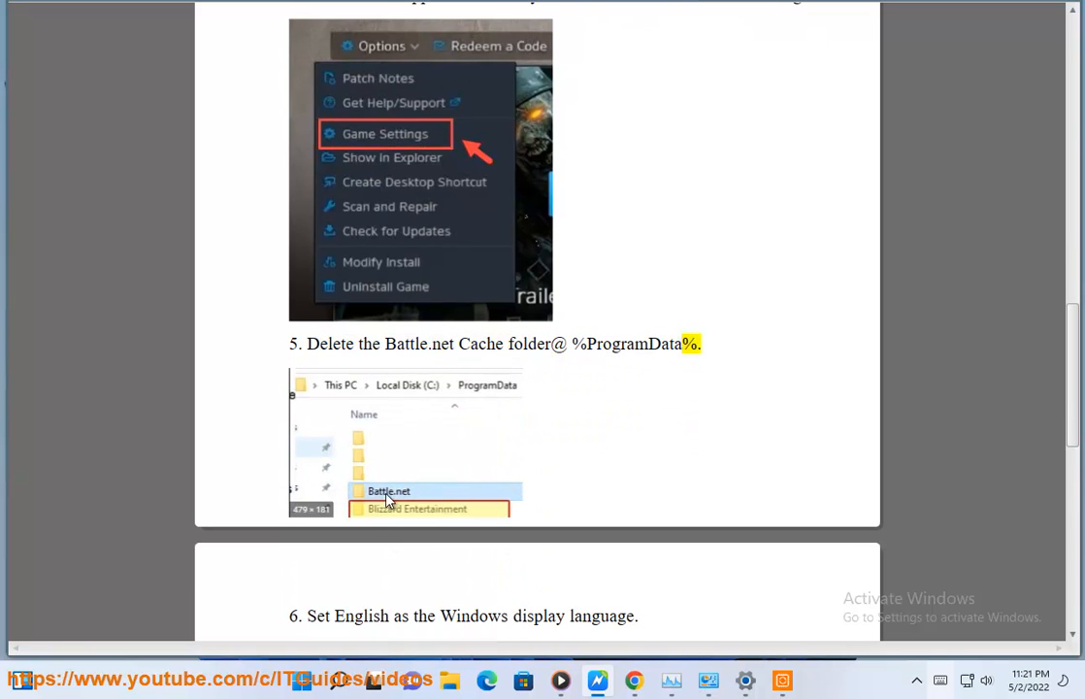
pyautogui.doubleClick(539, 615)
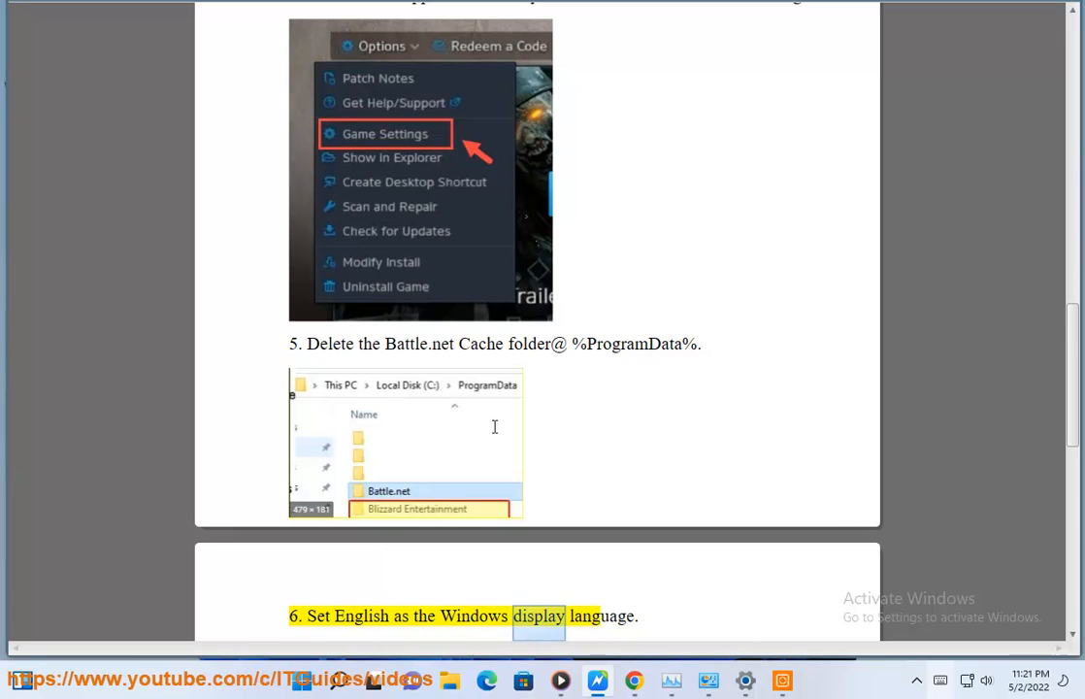